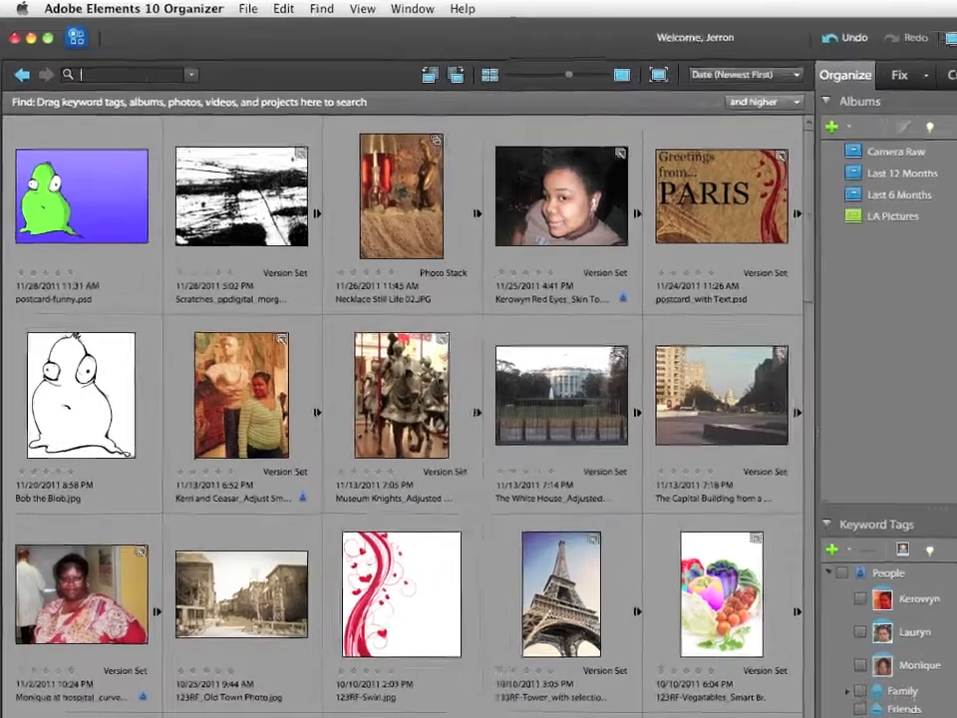
- Search the catalog for 'totem' and open the Totem Pole photos
text(totem)
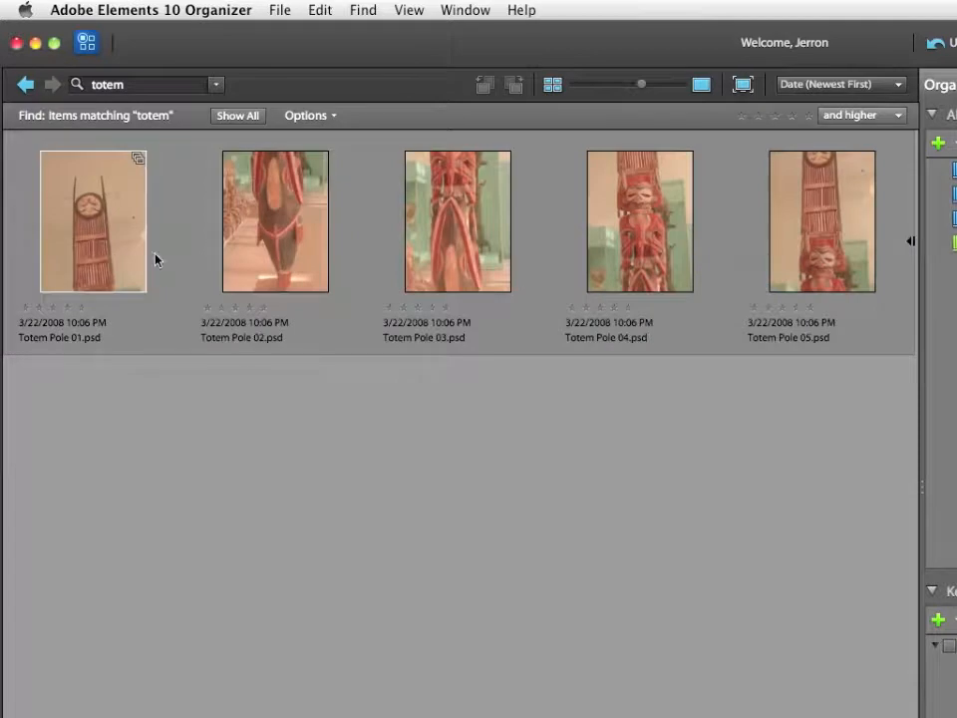
click(275, 220)
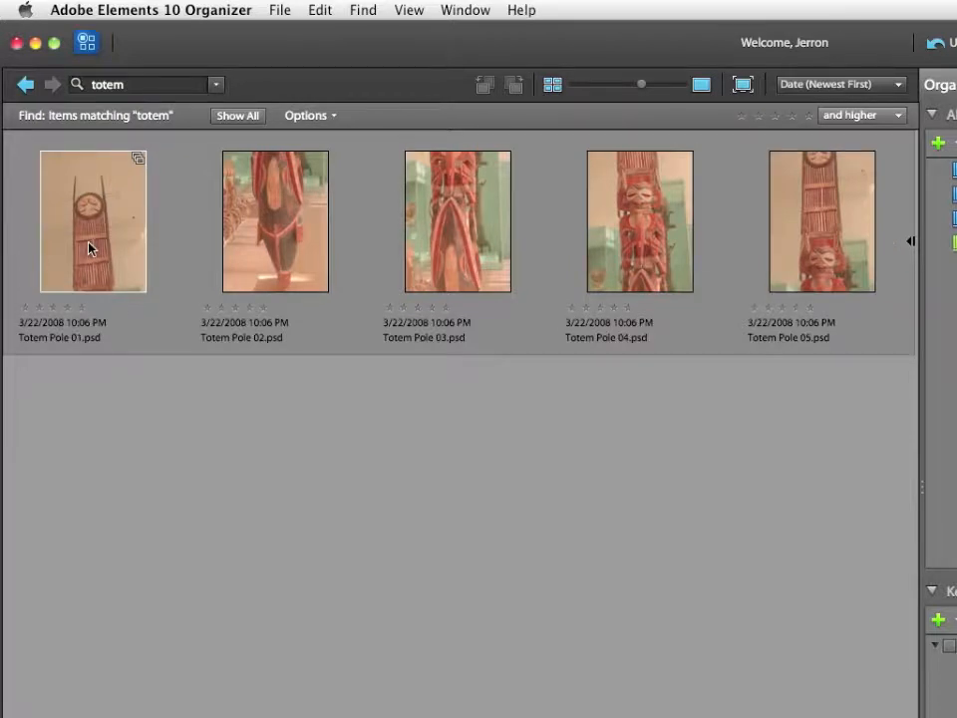
double_click(93, 221)
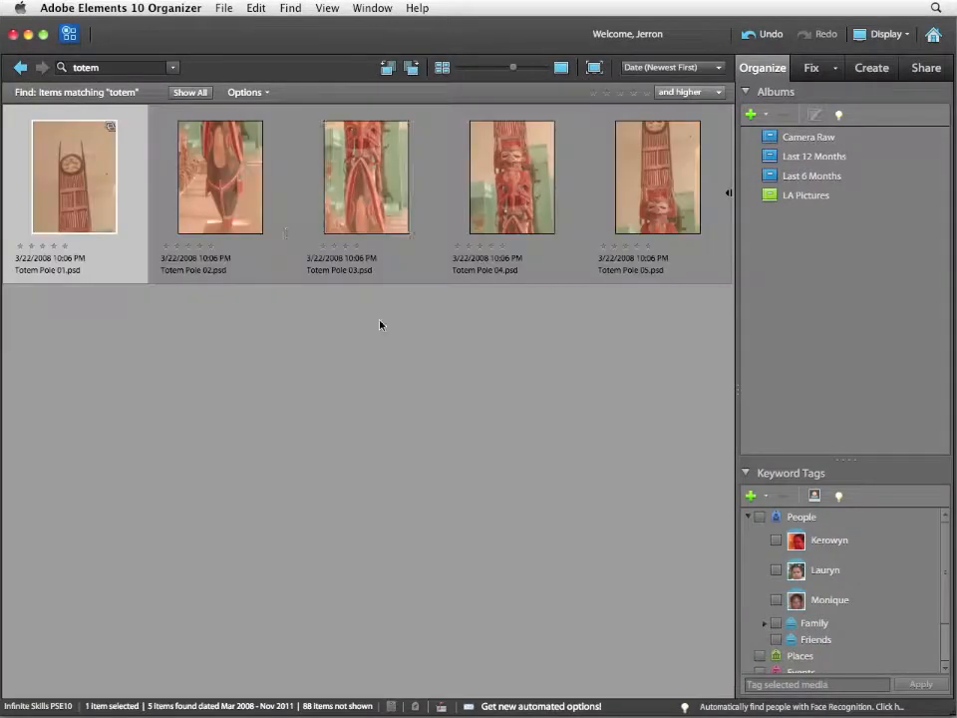
double_click(220, 176)
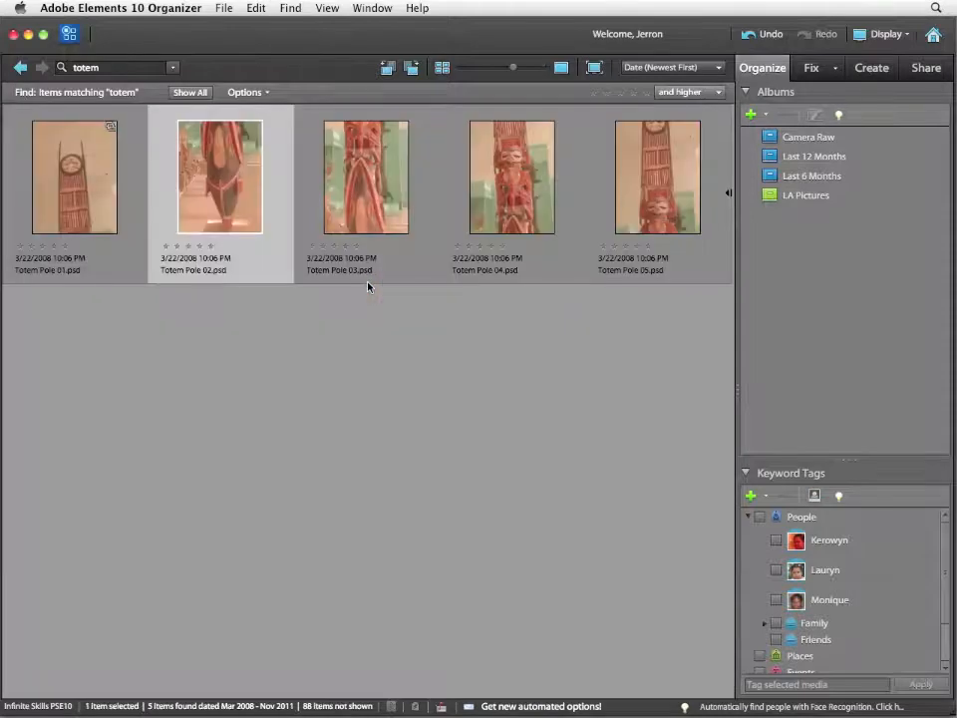
double_click(365, 176)
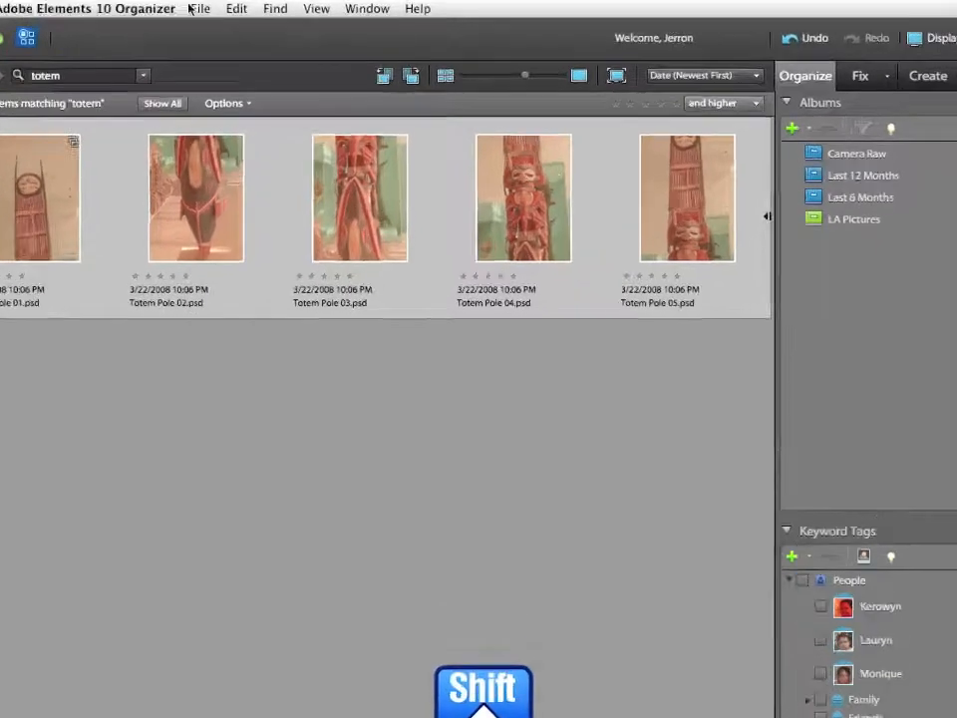
- Start a new Photomerge Panorama from the File > New menu
click(198, 8)
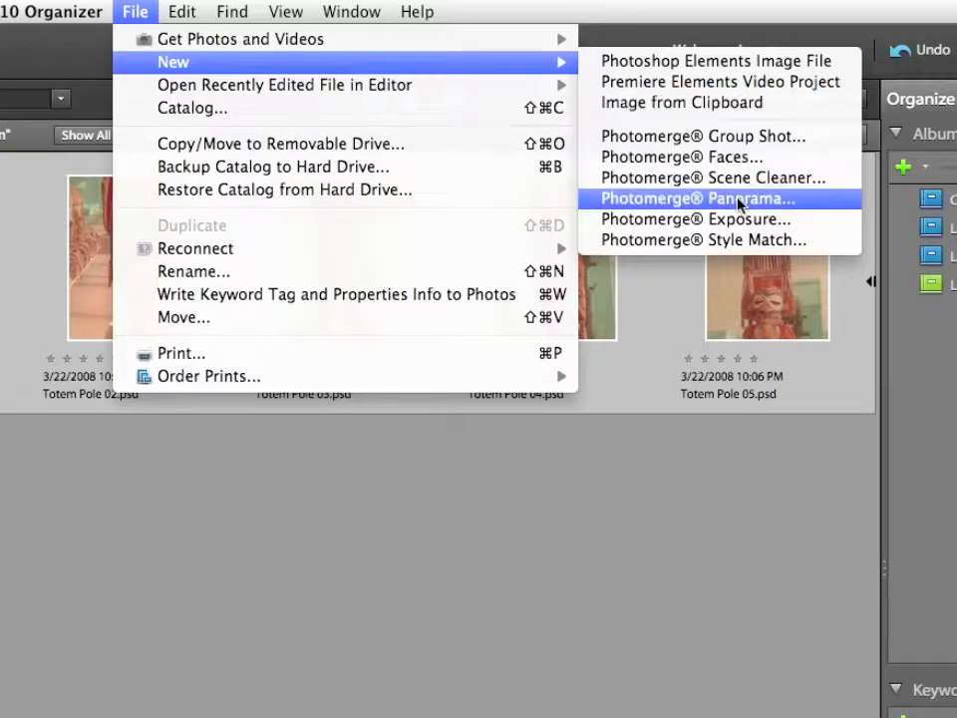
click(691, 198)
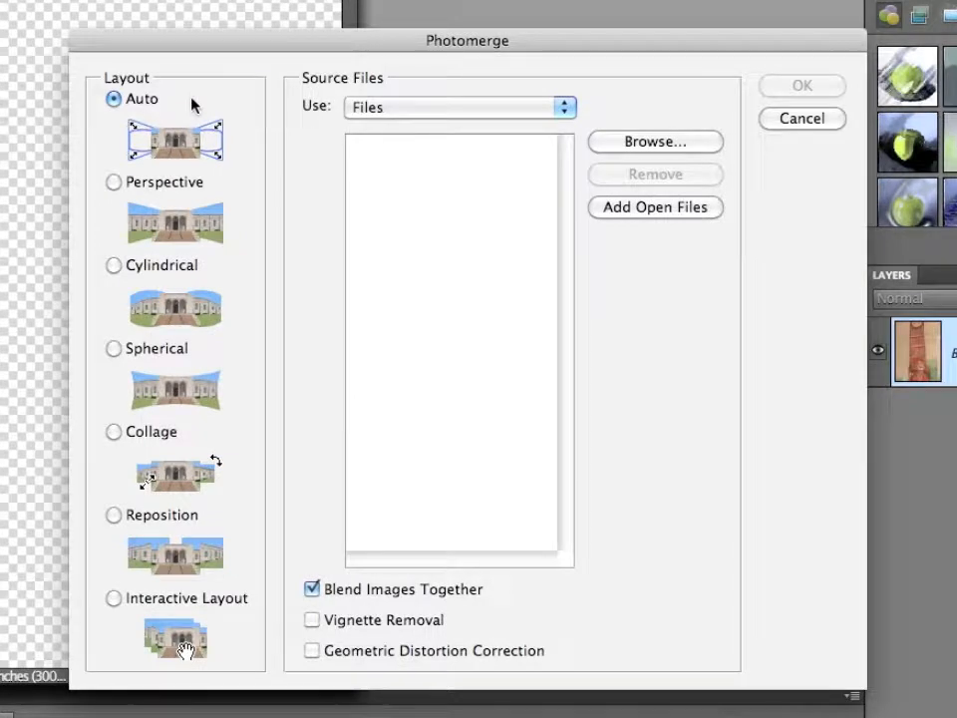
mouse_move(140, 117)
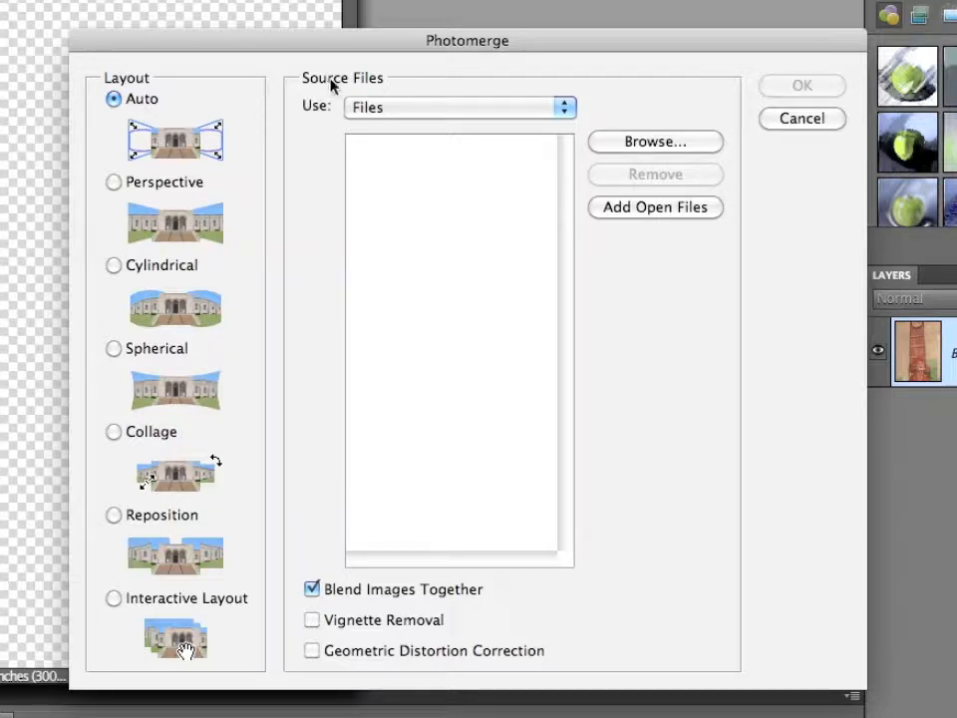
- Keep Files as the source type and add all open Totem Pole files
click(459, 107)
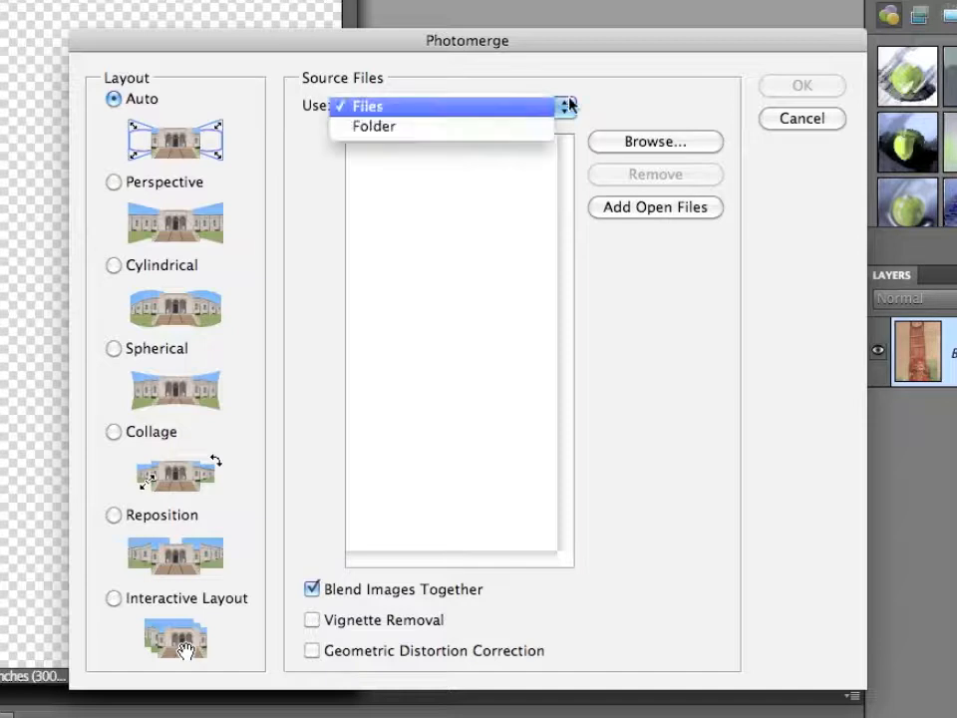
click(366, 106)
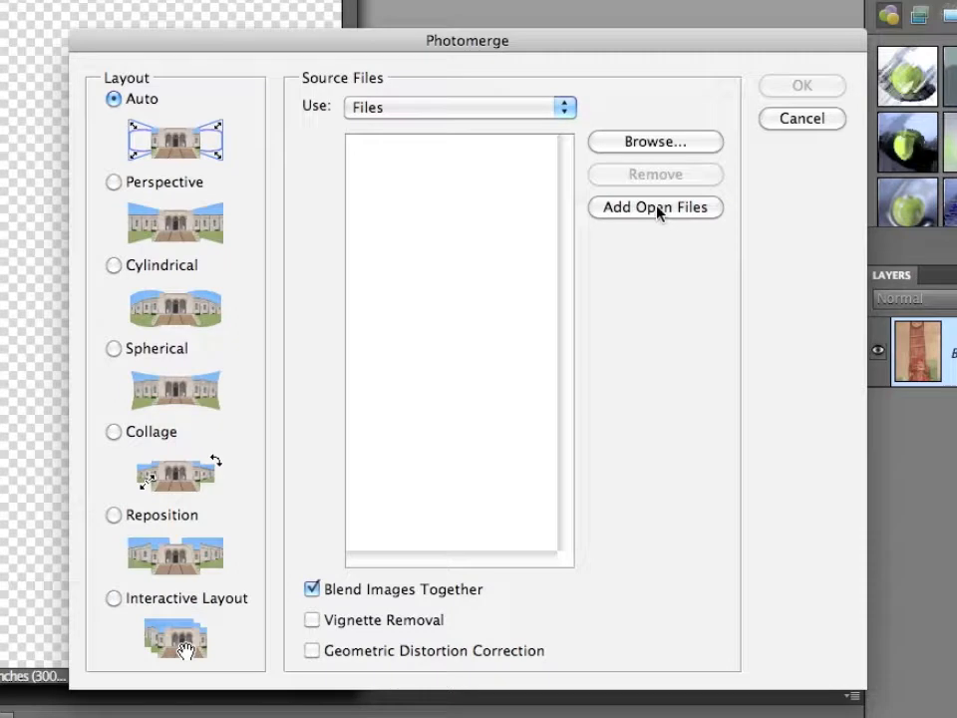
click(655, 207)
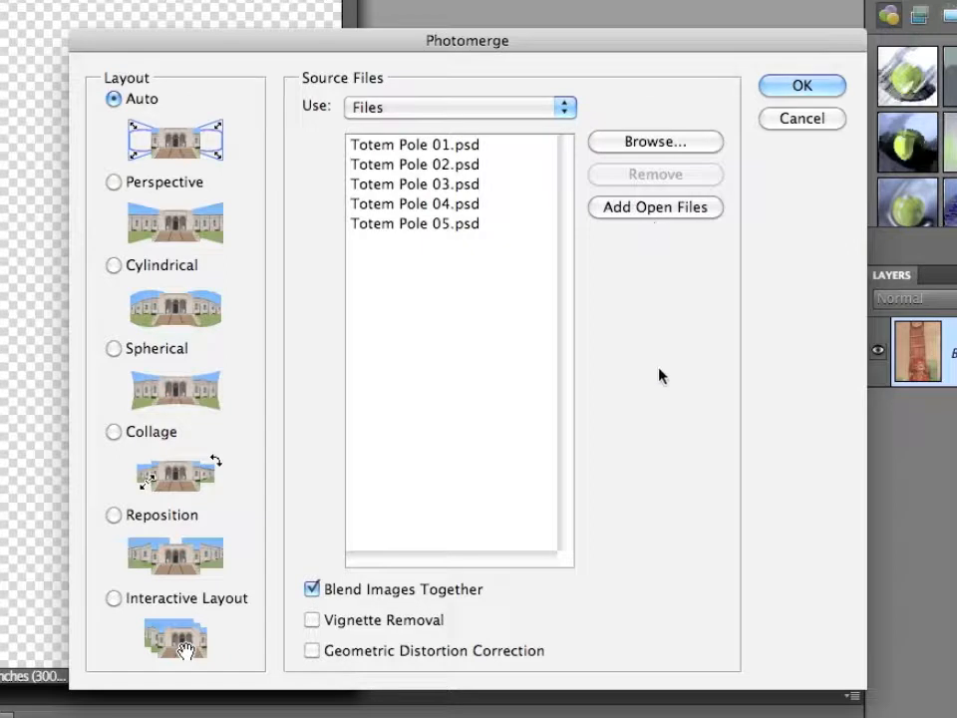
mouse_move(379, 595)
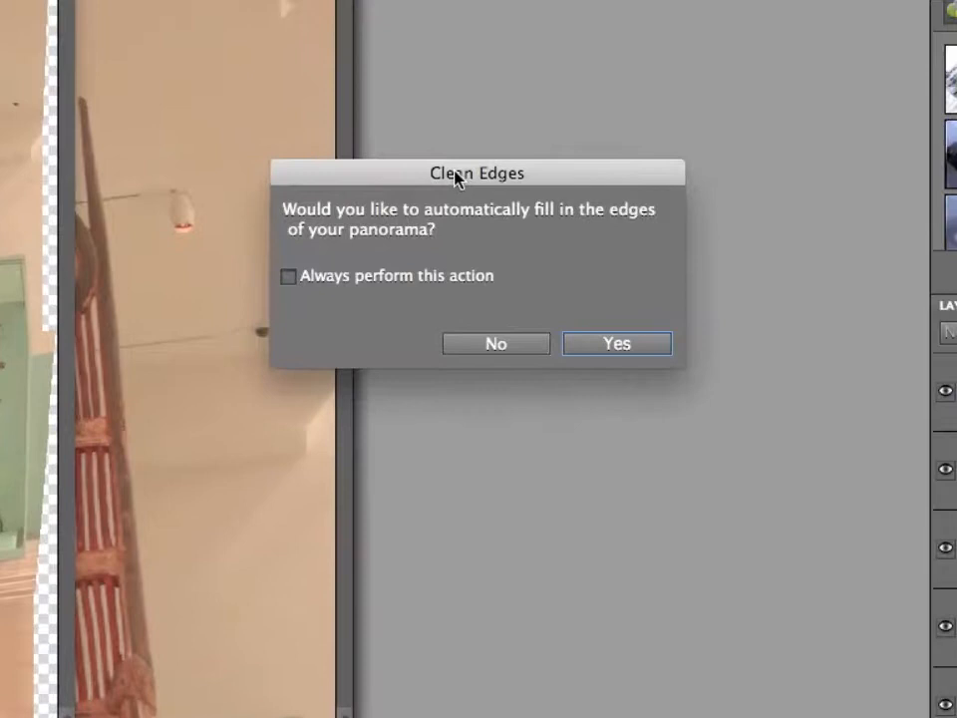
mouse_move(386, 231)
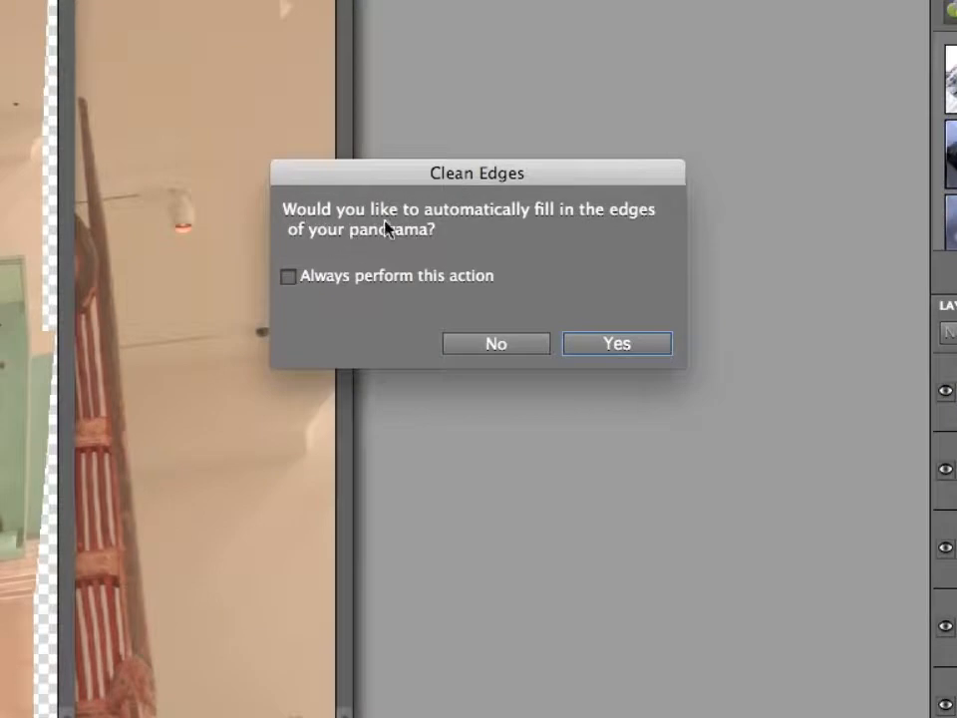
mouse_move(571, 249)
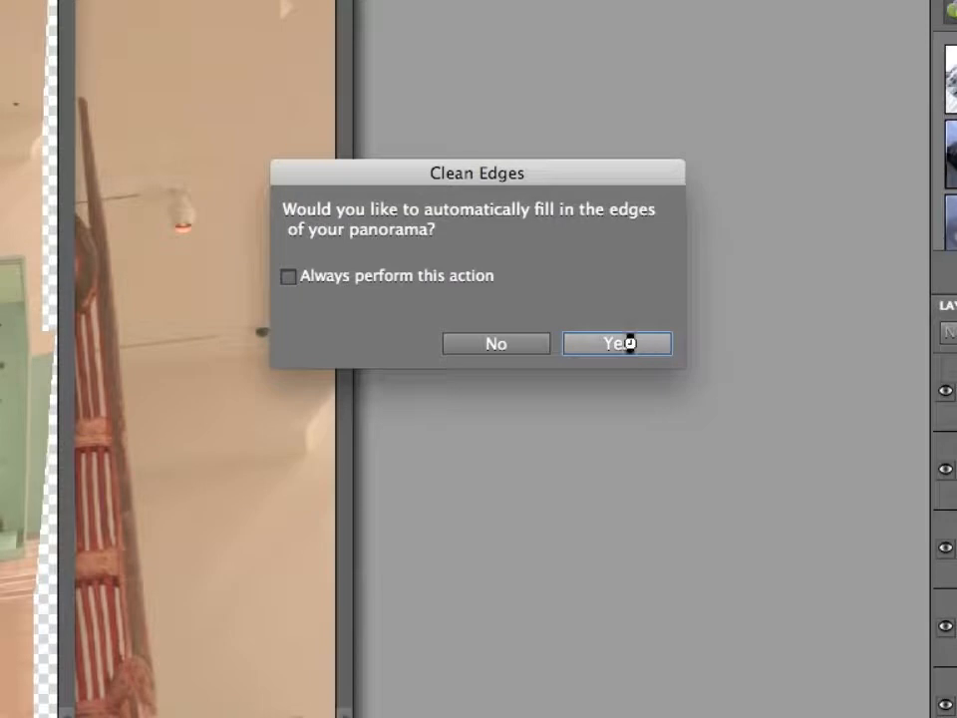
- Accept Clean Edges so the stitched panorama's edges are filled automatically
click(617, 343)
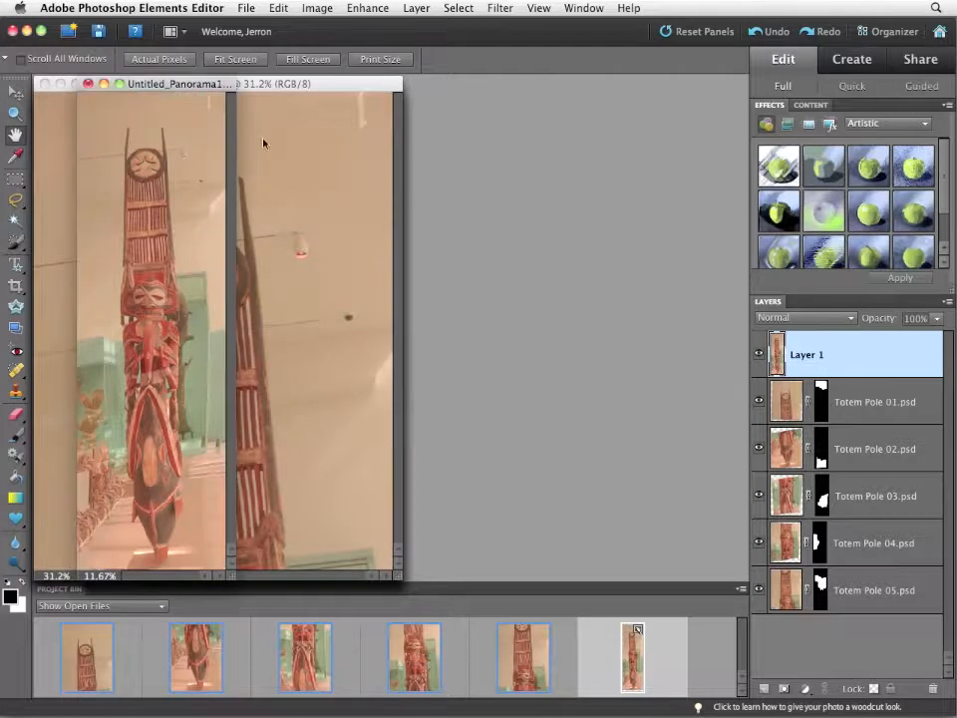
- Consolidate all open images into tabbed documents
click(178, 33)
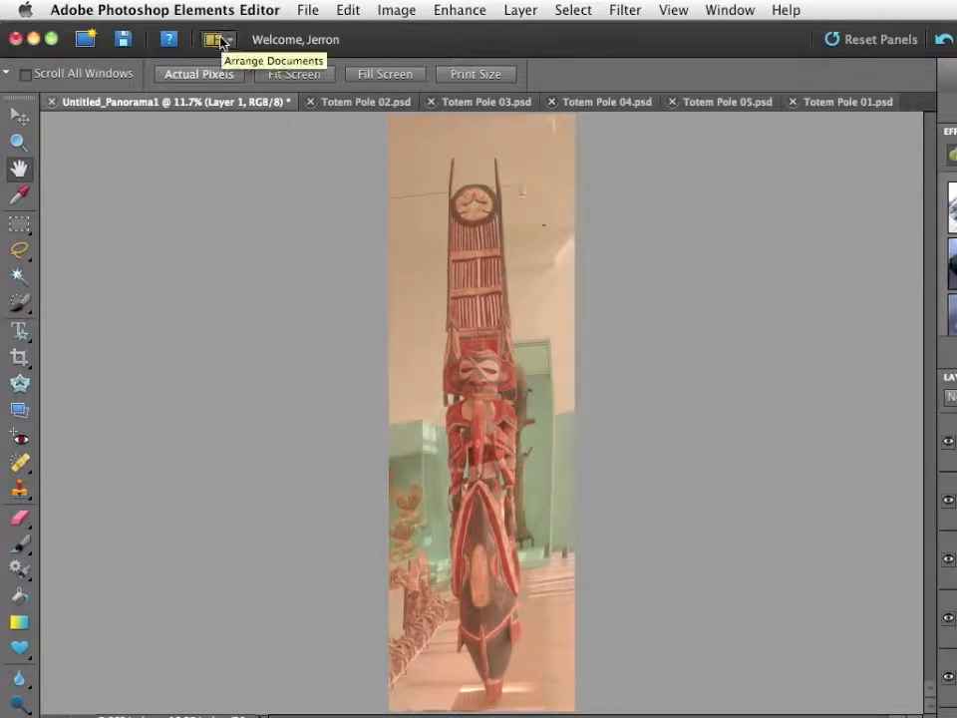
click(211, 39)
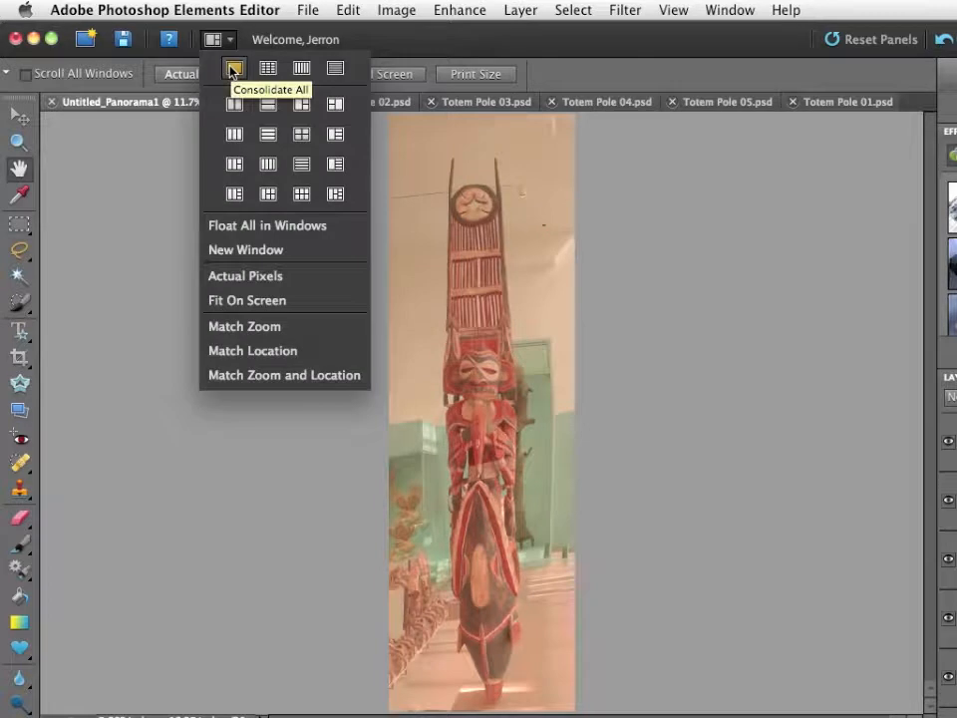
click(234, 68)
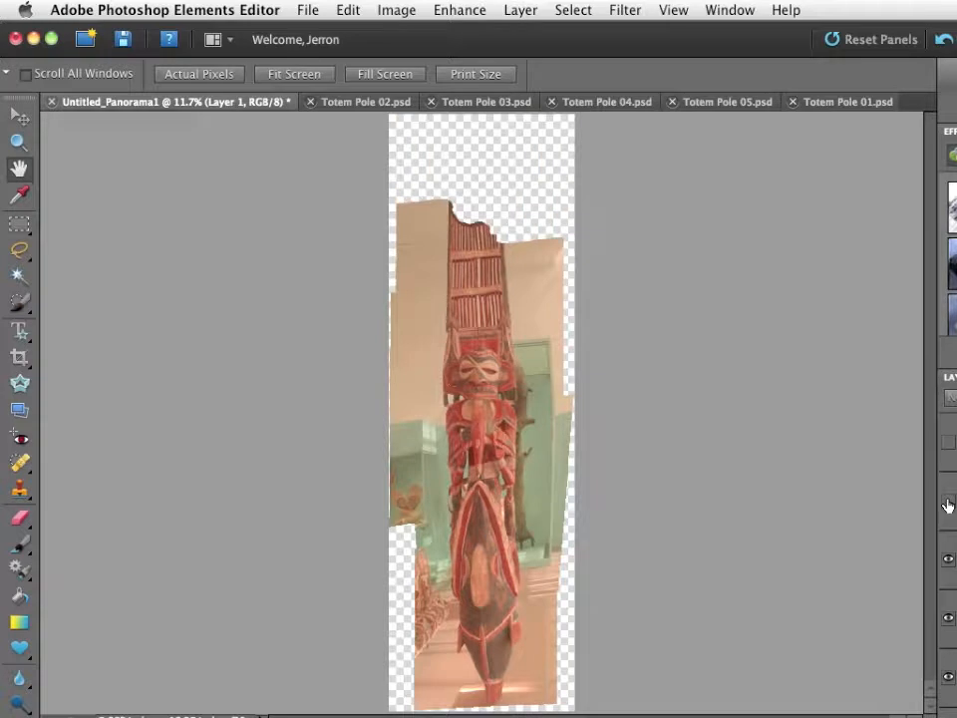
mouse_move(947, 506)
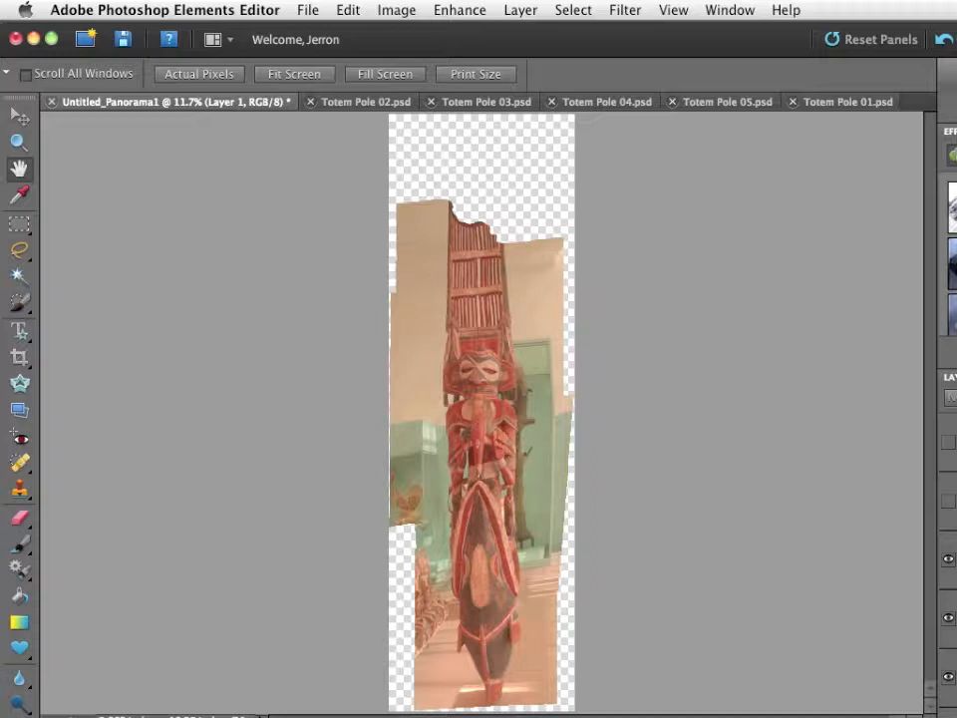
mouse_move(653, 434)
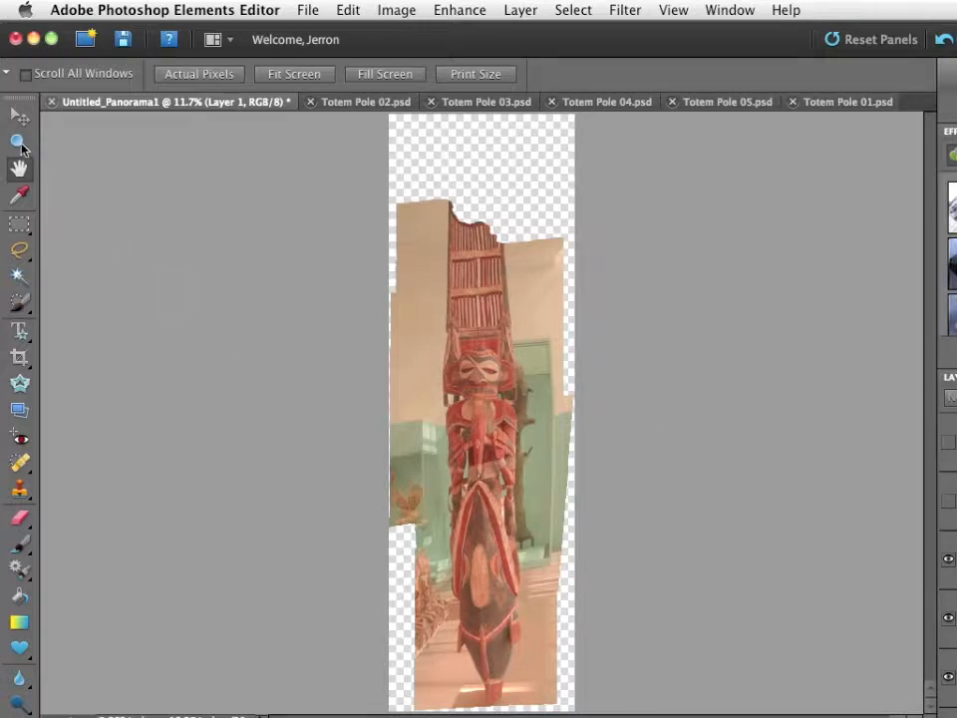
click(18, 142)
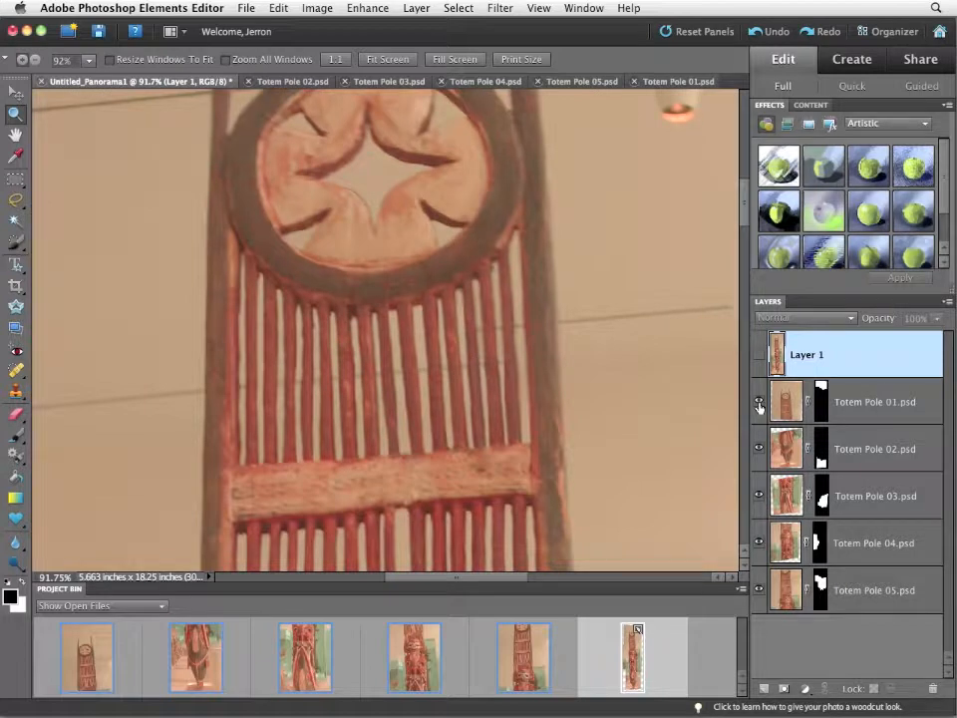
- Zoom into the carved top, fit the panorama on screen, and show Layer 1
click(758, 401)
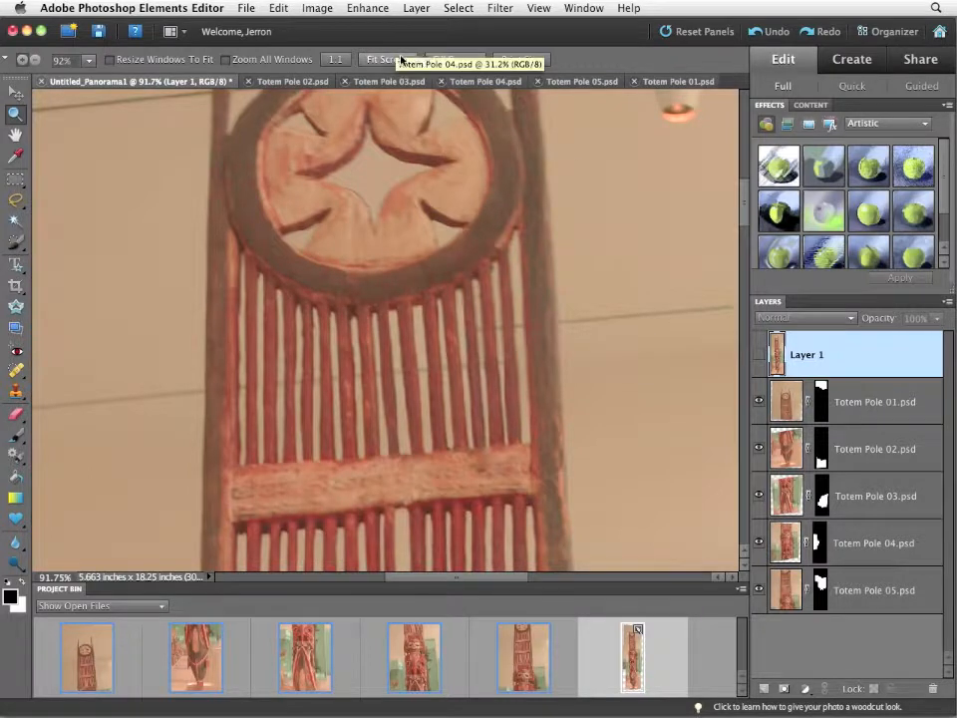
click(386, 59)
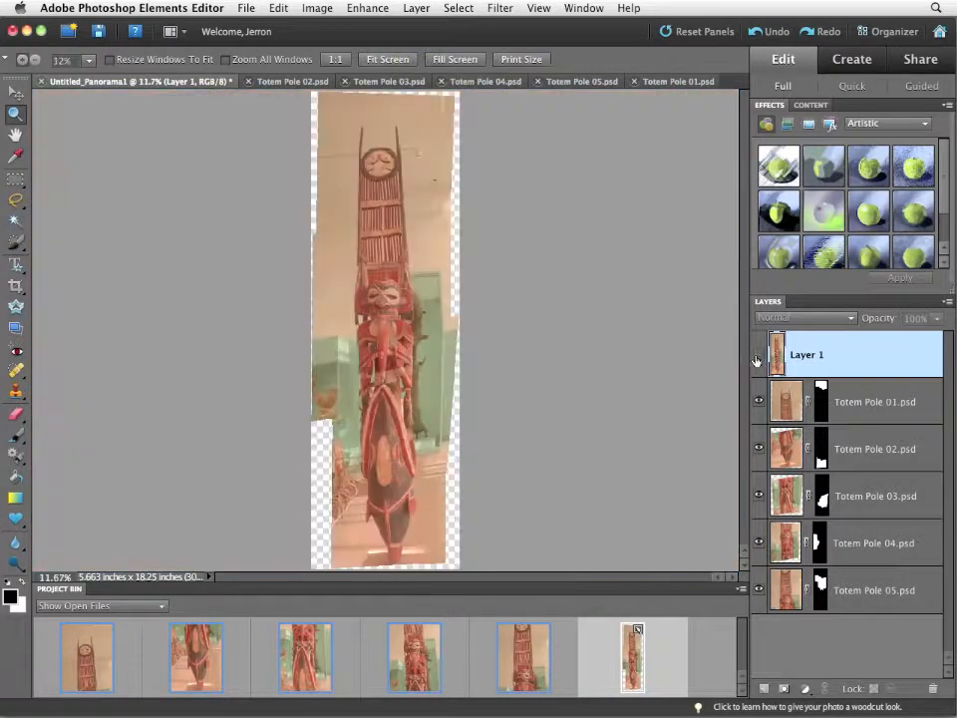
click(758, 357)
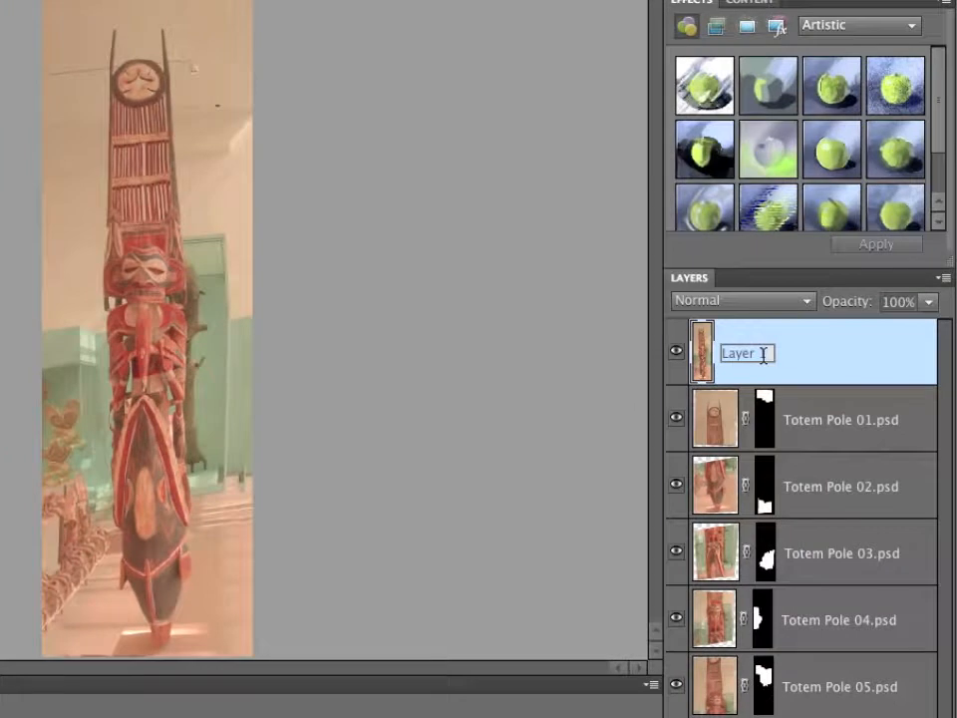
- Change Layer 1's name to 'final image'
text(final image)
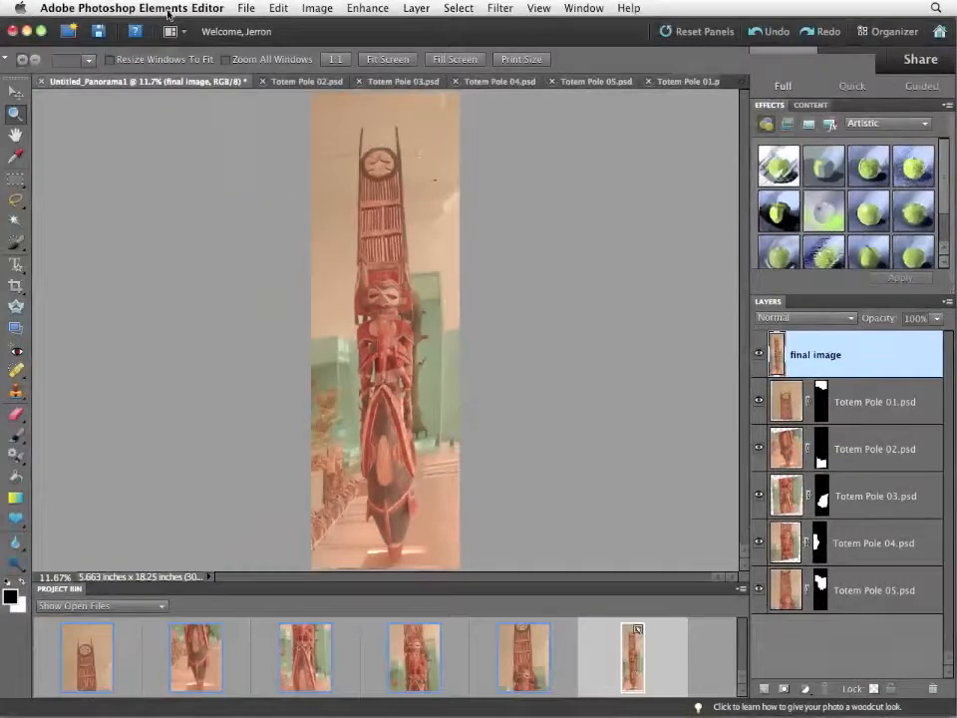
- Save the panorama as totem pole.psd in Photoshop format with layers
click(245, 8)
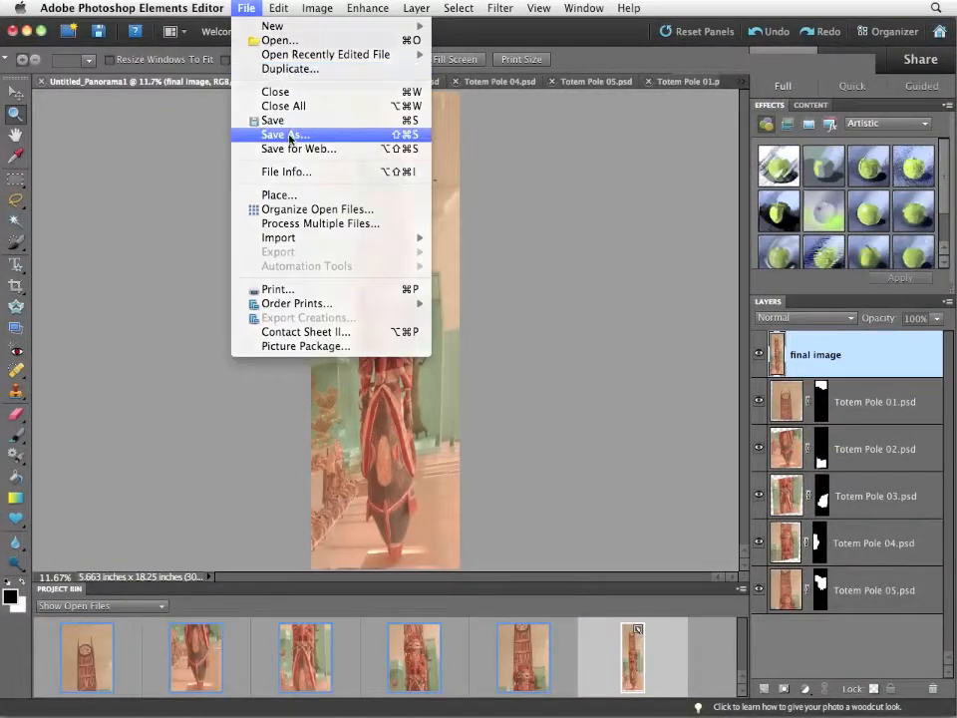
click(286, 134)
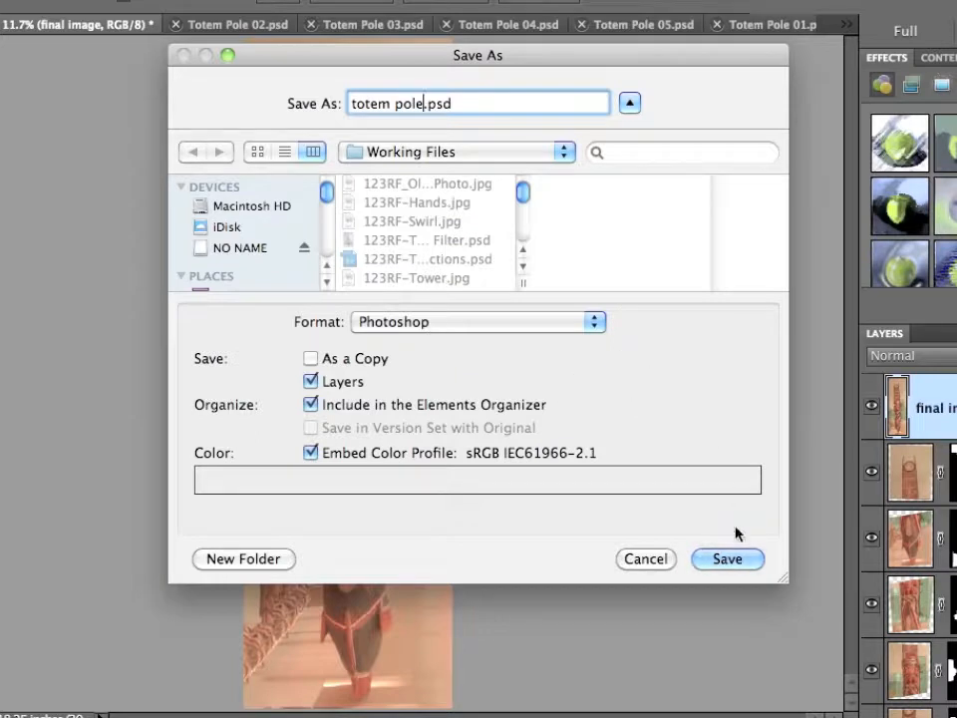
click(727, 558)
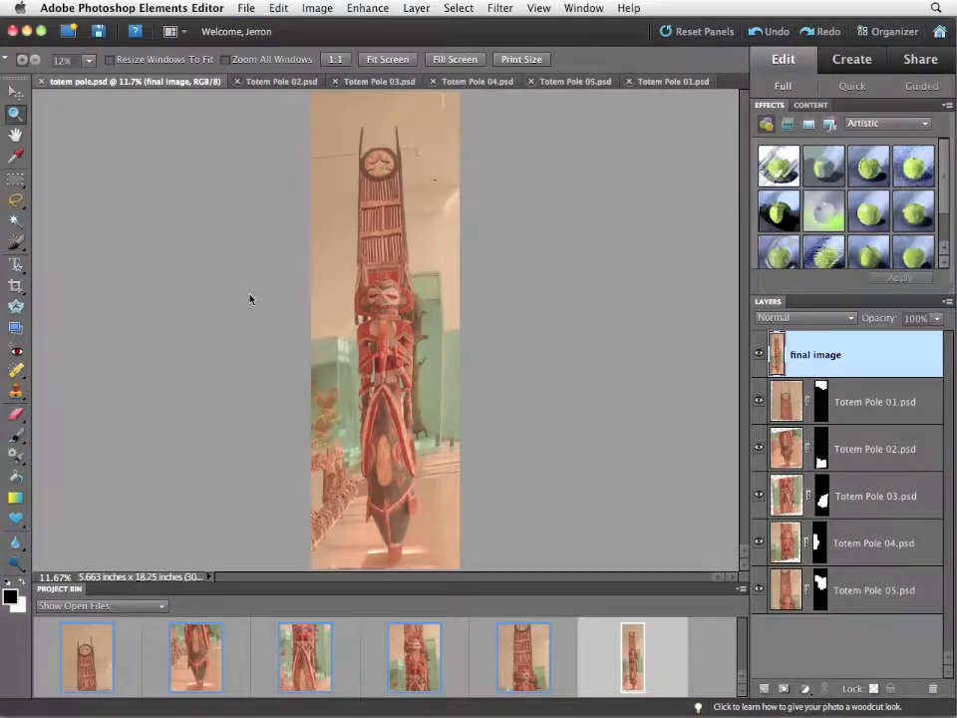
click(245, 8)
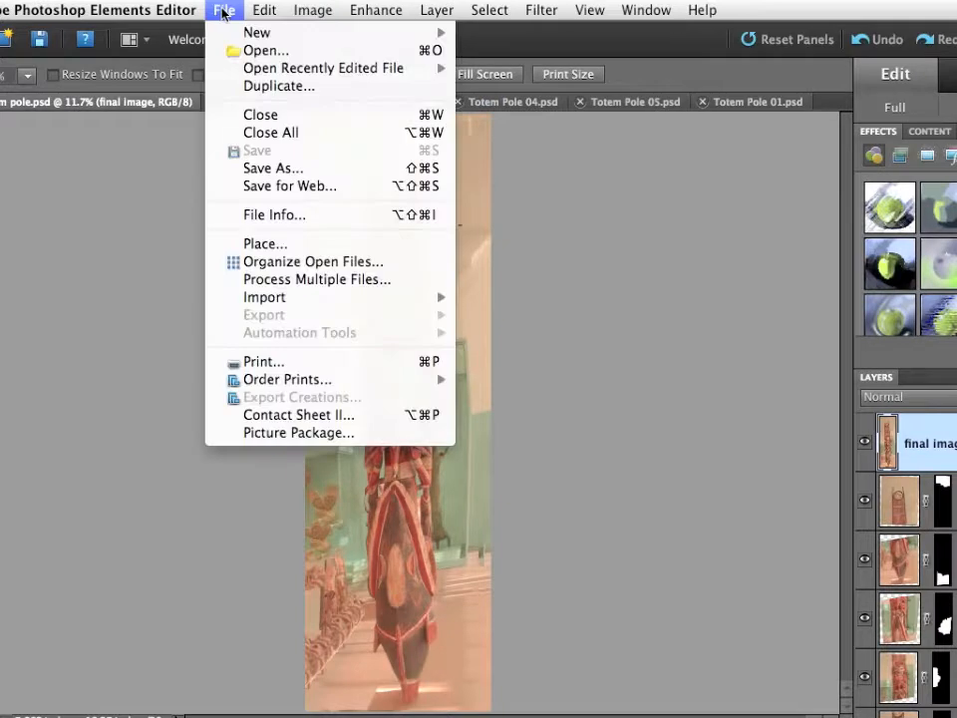
- Back in the Organizer, clear the 'totem' search to show every catalog item
click(313, 261)
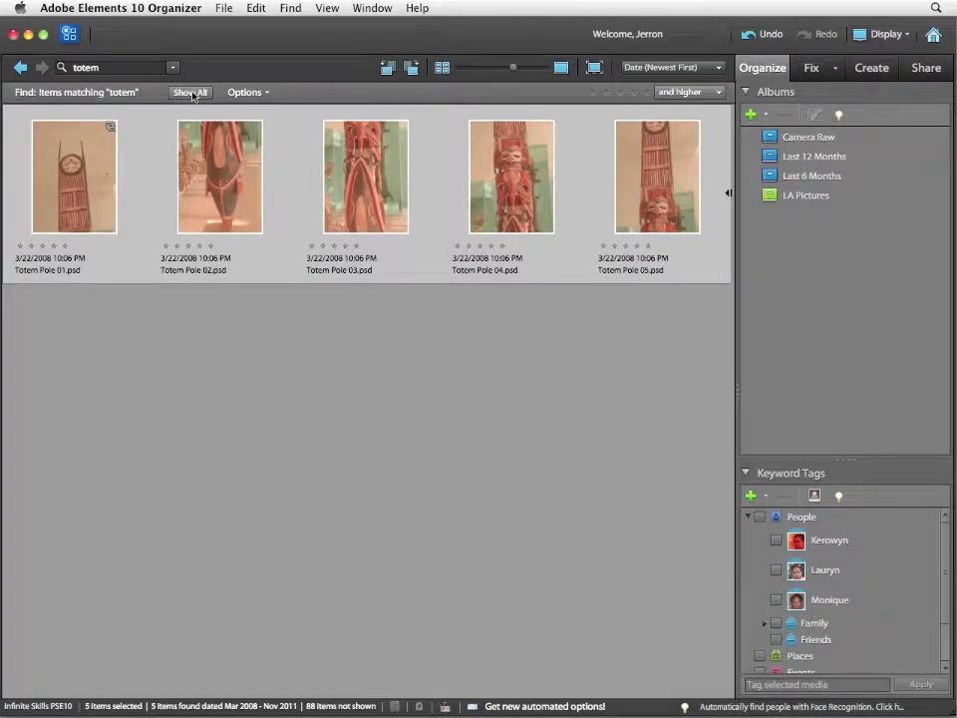
click(190, 91)
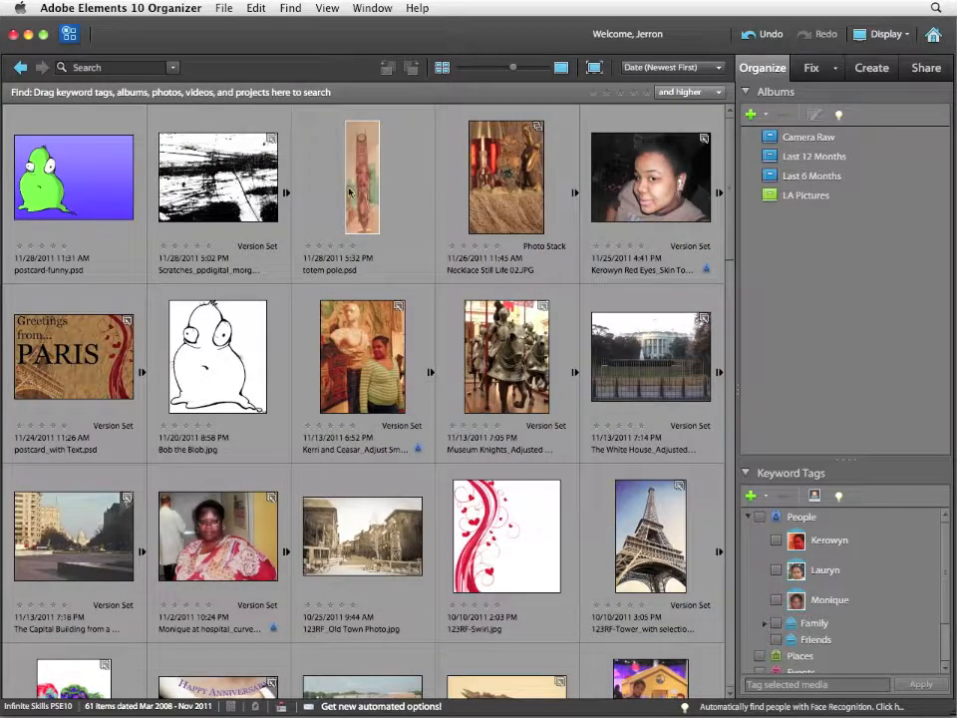
mouse_move(367, 186)
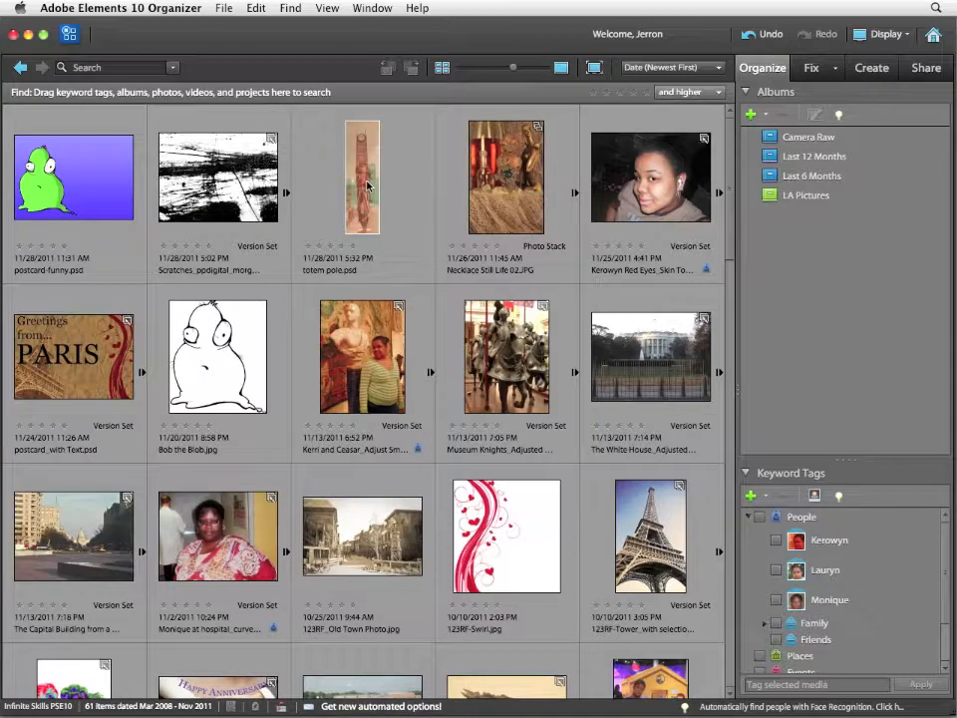